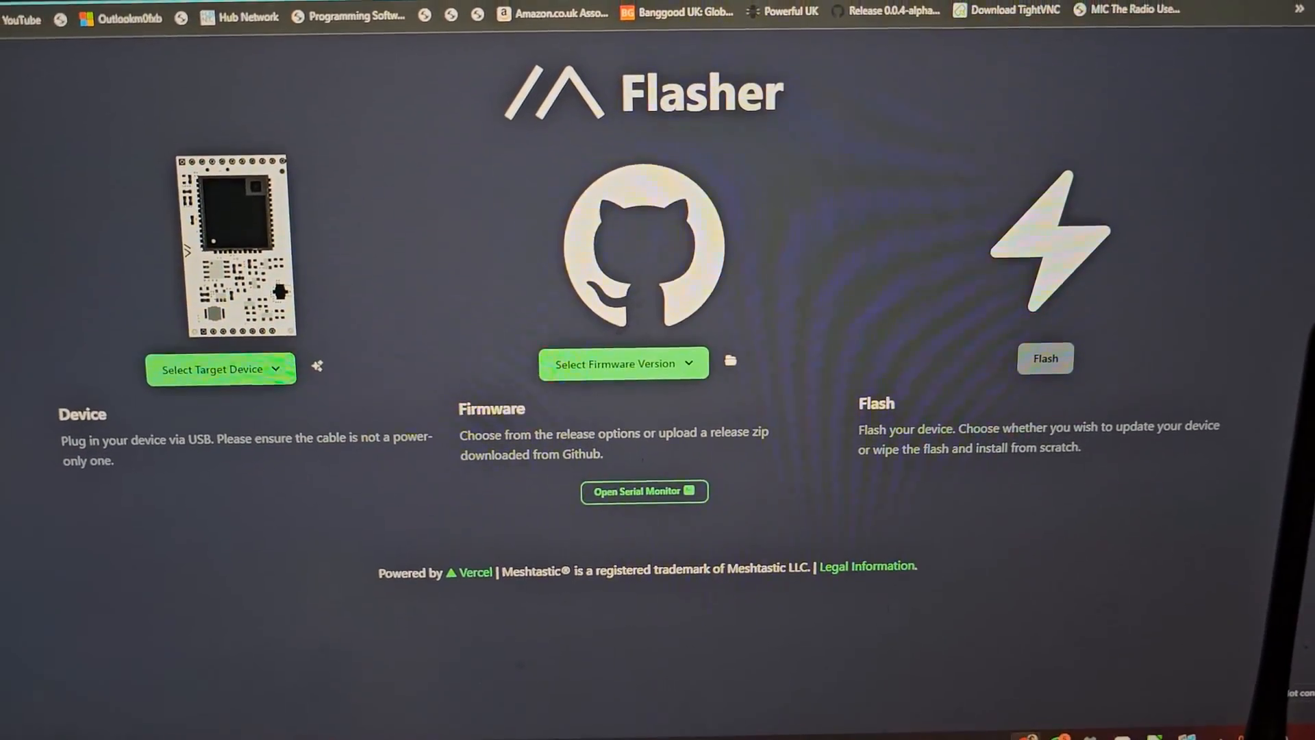
Open the Select Target Device dropdown and browse the supported boards.
{"action": "left_click", "coordinate": [220, 370]}
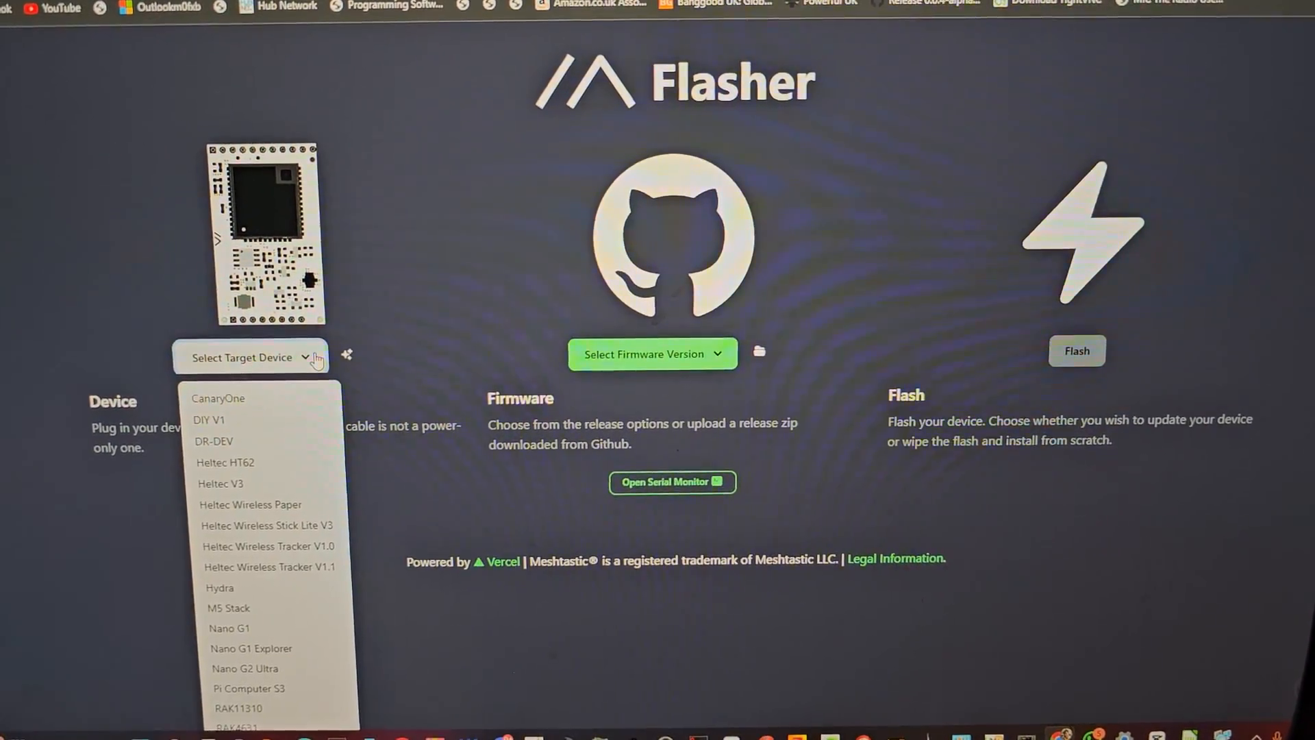
{"action": "left_click", "coordinate": [653, 353]}
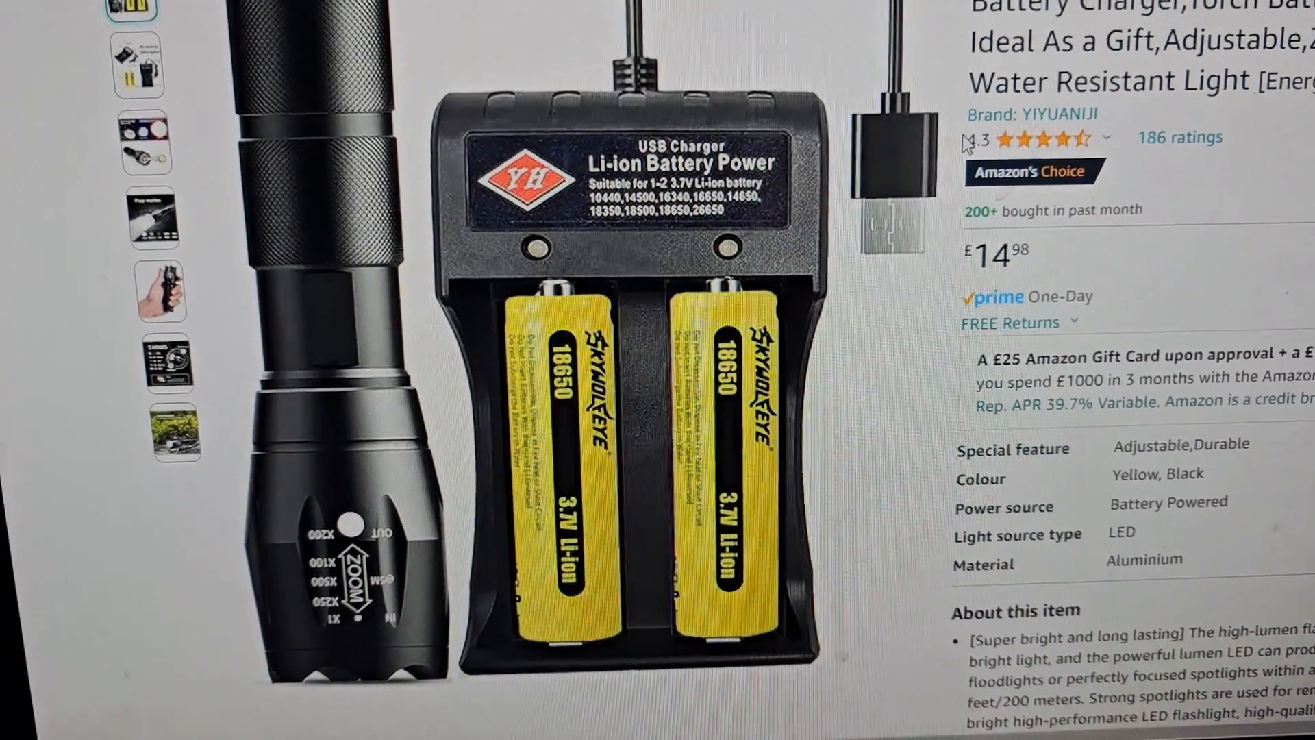
Scroll down the Amazon listing for the 18650 battery and charger kit.
{"action": "scroll", "scroll_direction": "down", "scroll_amount": 3}
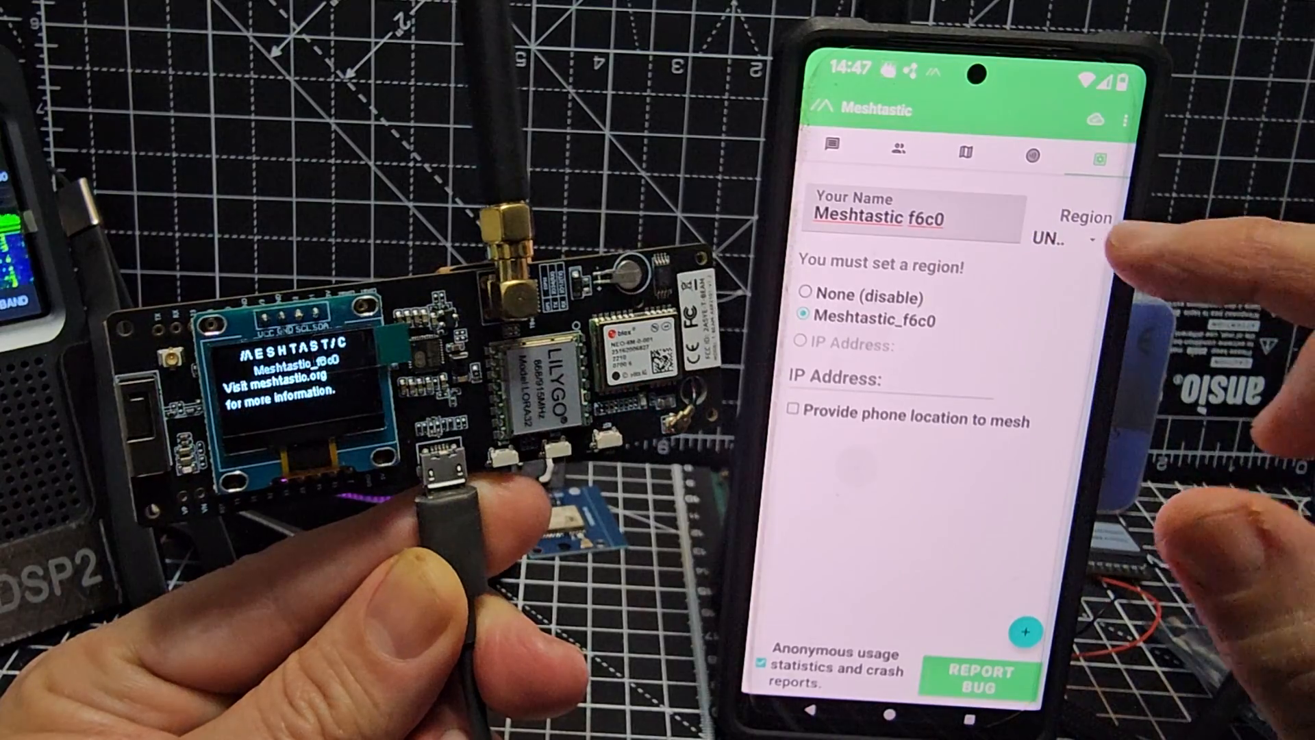
Open the UNSET Region dropdown for the Meshtastic_f6c0 board.
{"action": "left_click", "coordinate": [1073, 241]}
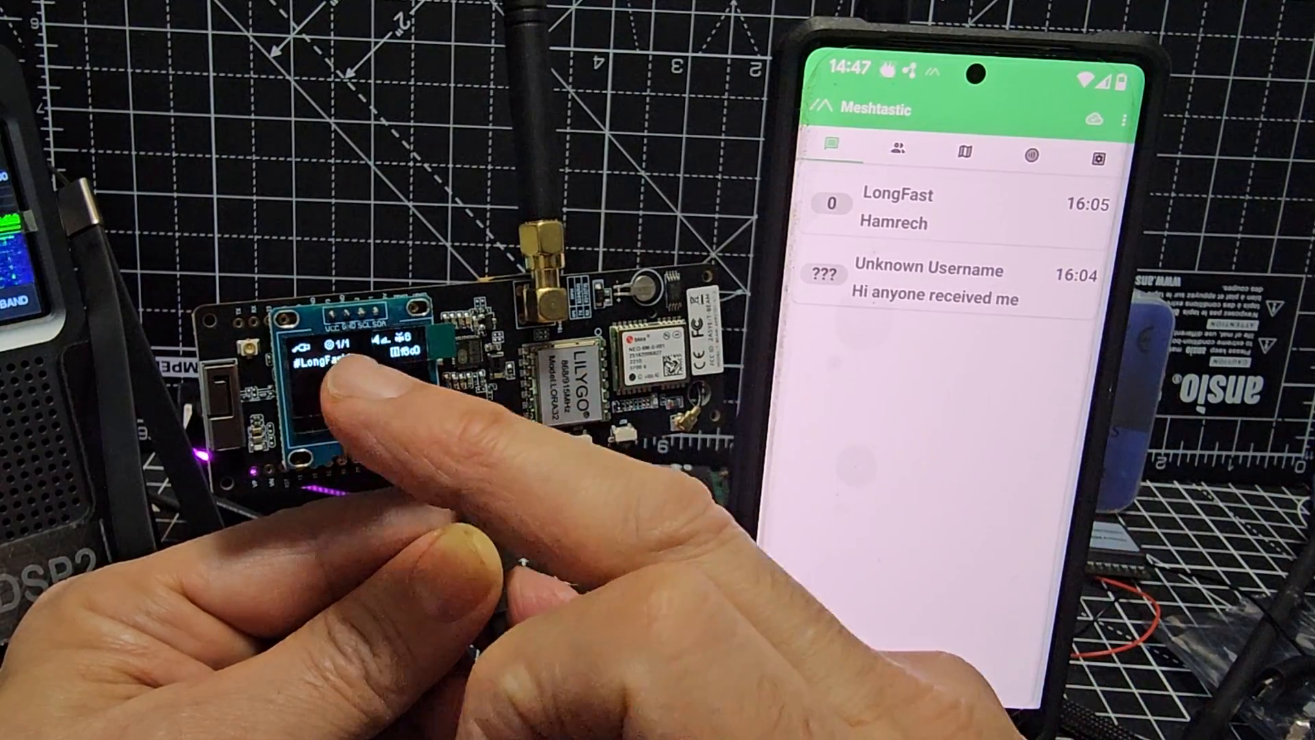
Open the LongFast channel in the Messages tab.
{"action": "left_click", "coordinate": [923, 209]}
{"action": "type", "text": "Ham"}
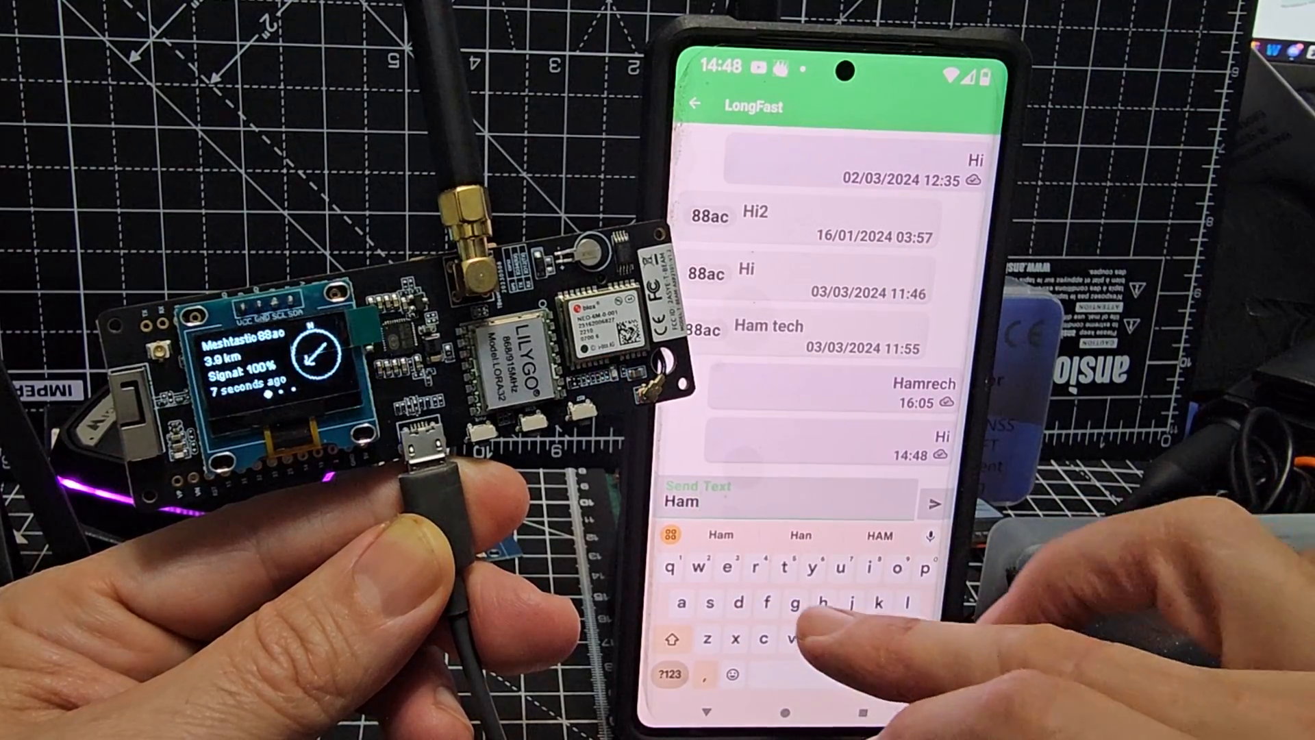
Extend the LongFast reply draft to 'Hamtec'.
{"action": "type", "text": "tec"}
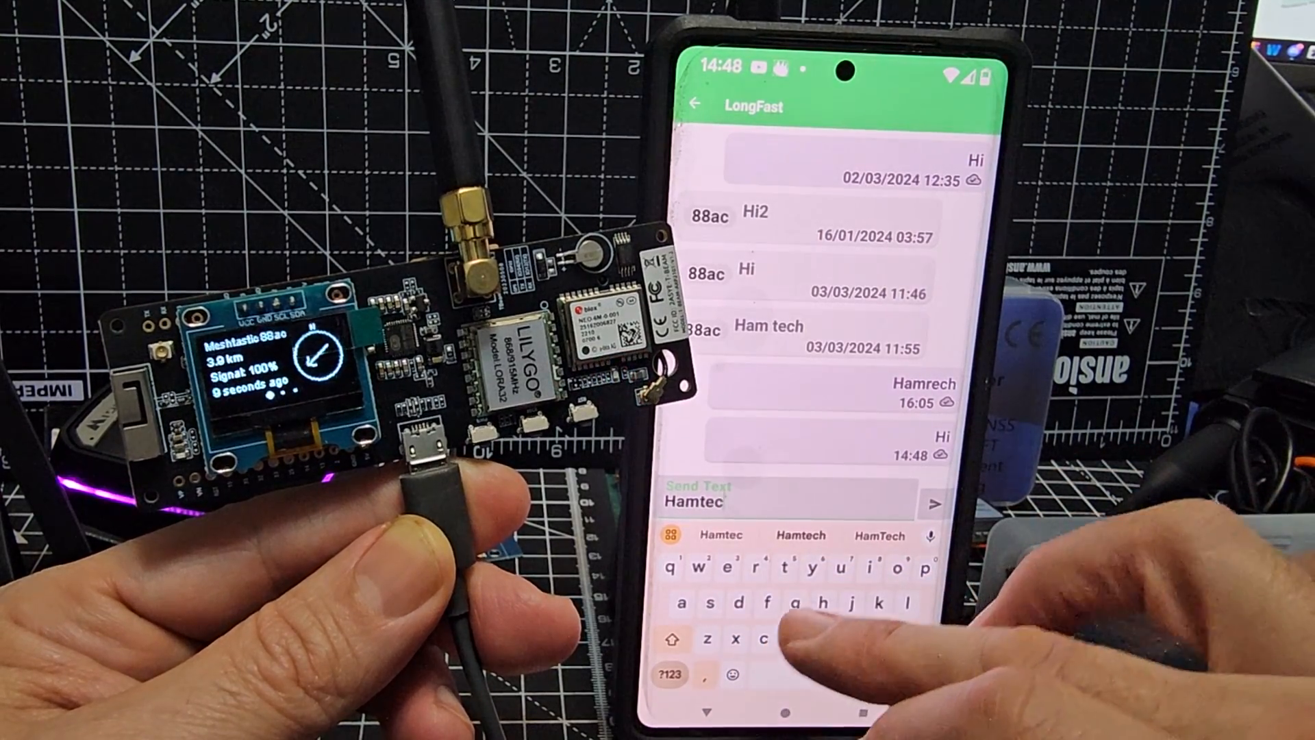